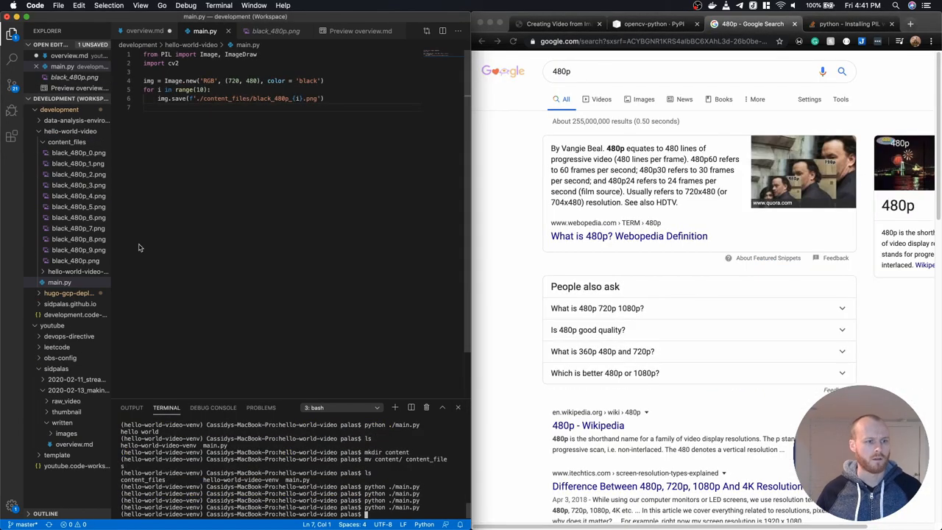
Bring main.py into view and scroll through its frame, video, audio and mux code.
right_click(75, 261)
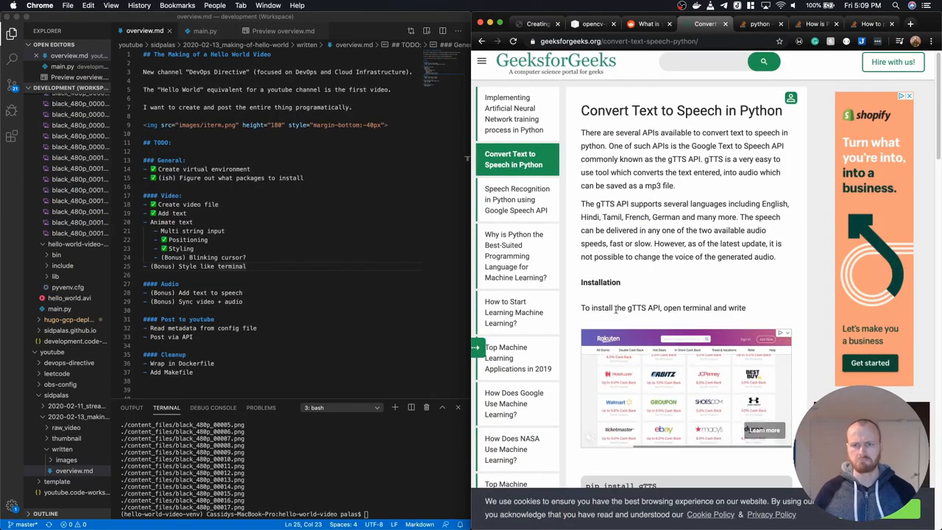
scroll("down", 3)
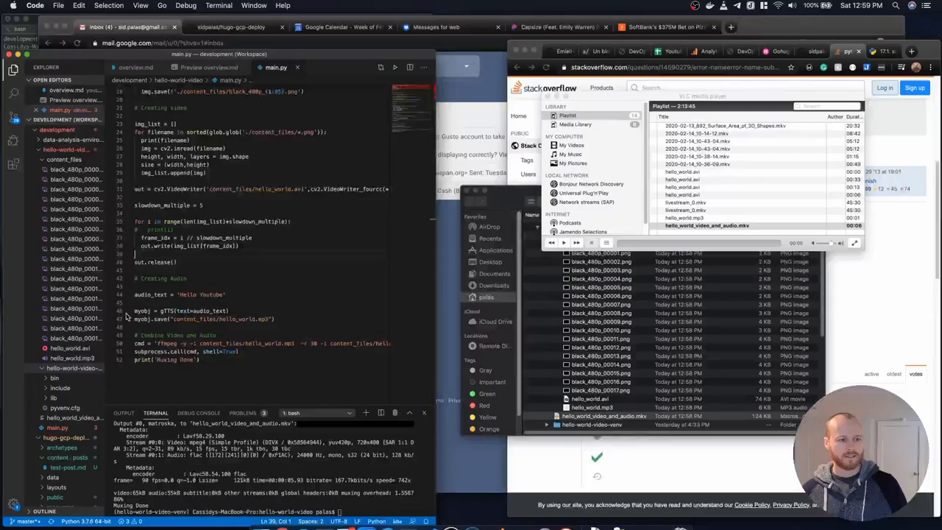
Show VLC's playlist listing hello_world_video_and_audio.mkv.
left_click(145, 31)
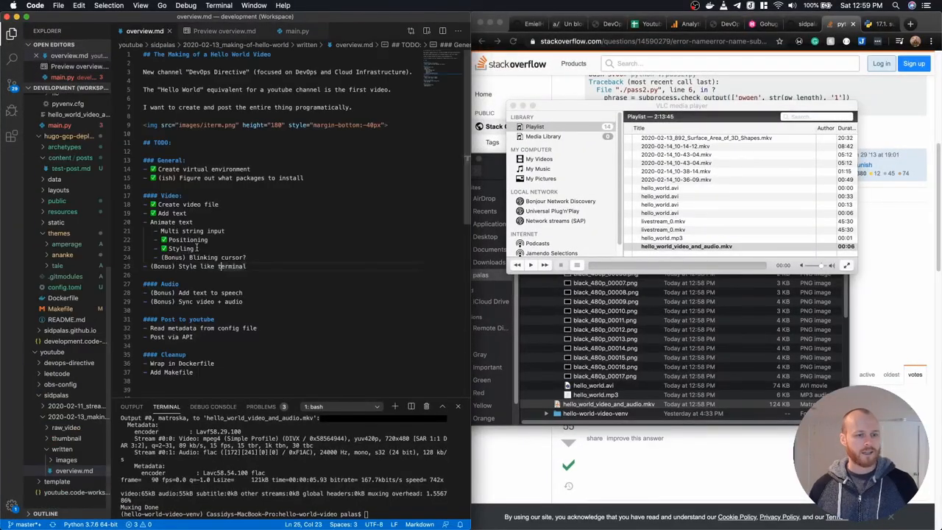
left_click(297, 31)
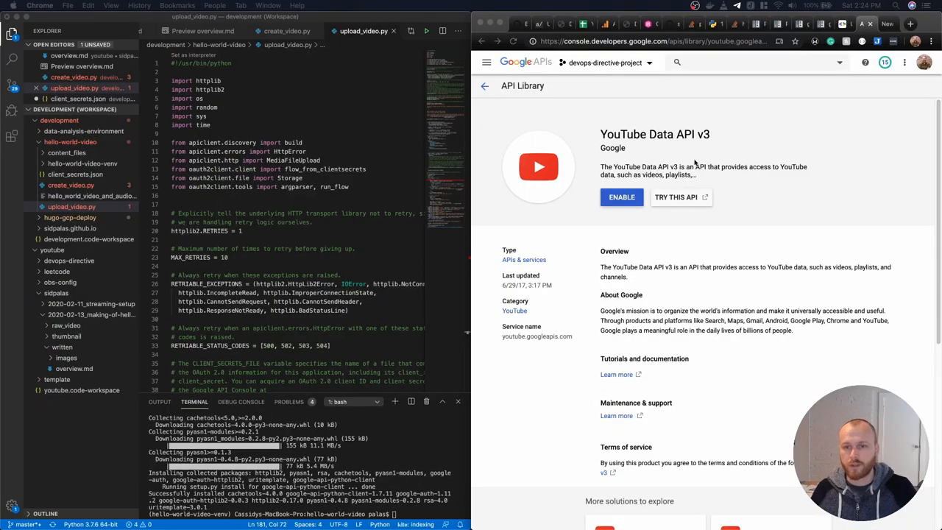
mouse_move(600, 130)
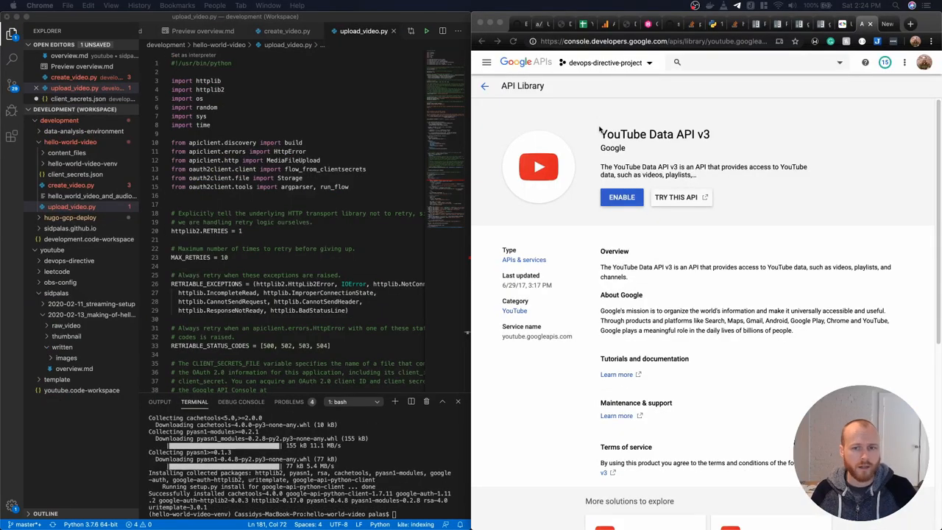
Open the YouTube Data API v3 page for devops-directive-project.
left_click(621, 197)
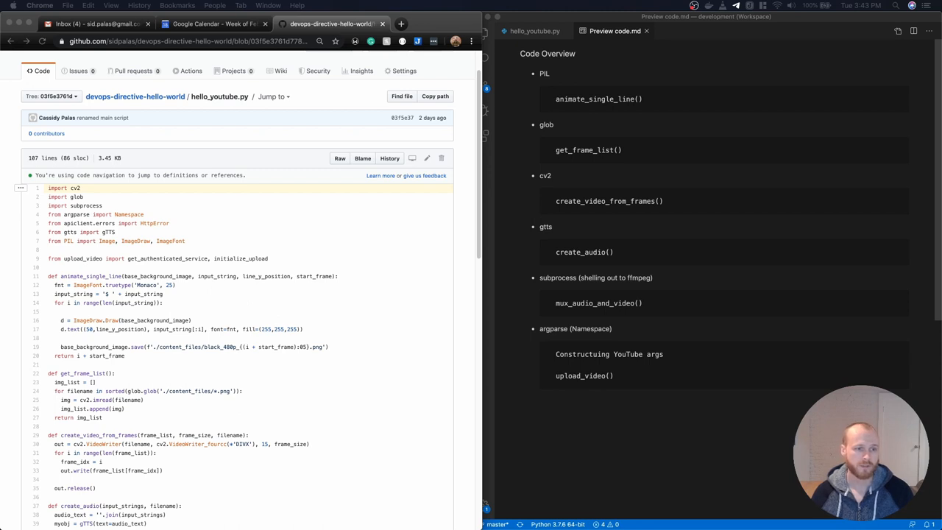
mouse_move(191, 100)
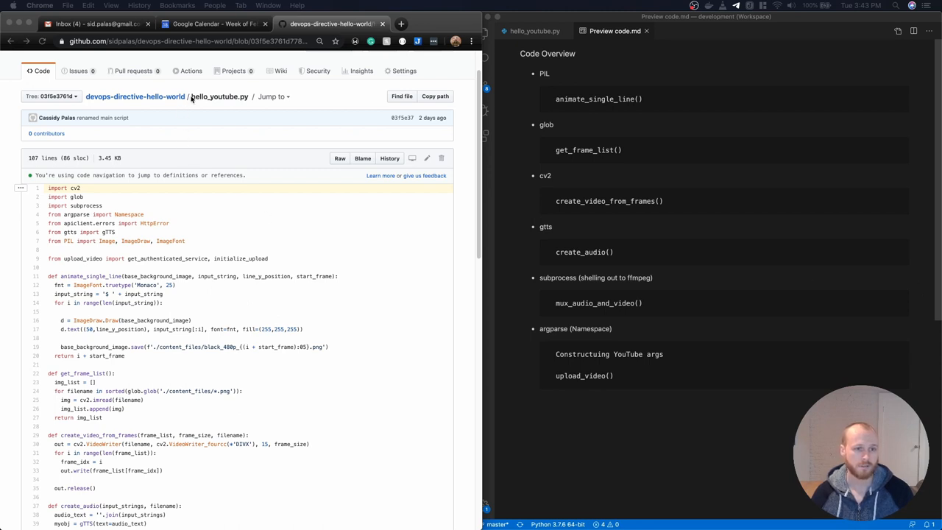
mouse_move(56, 191)
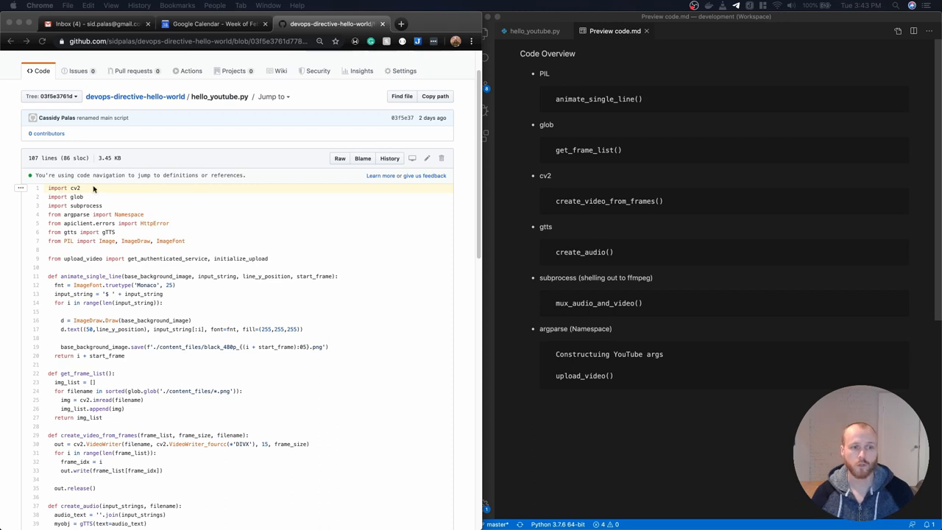
mouse_move(86, 201)
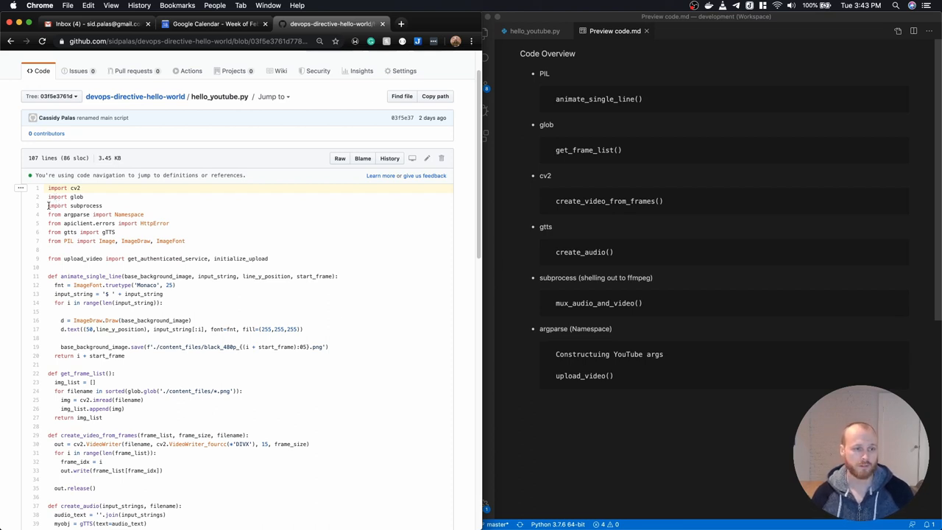
Select names in hello_youtube.py's import block, ending on the upload_video module.
double_click(75, 206)
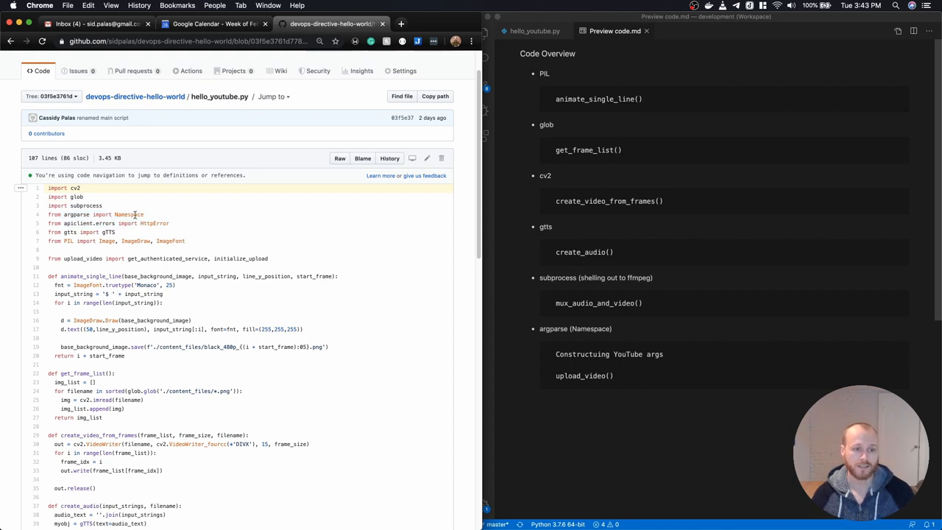
mouse_move(80, 224)
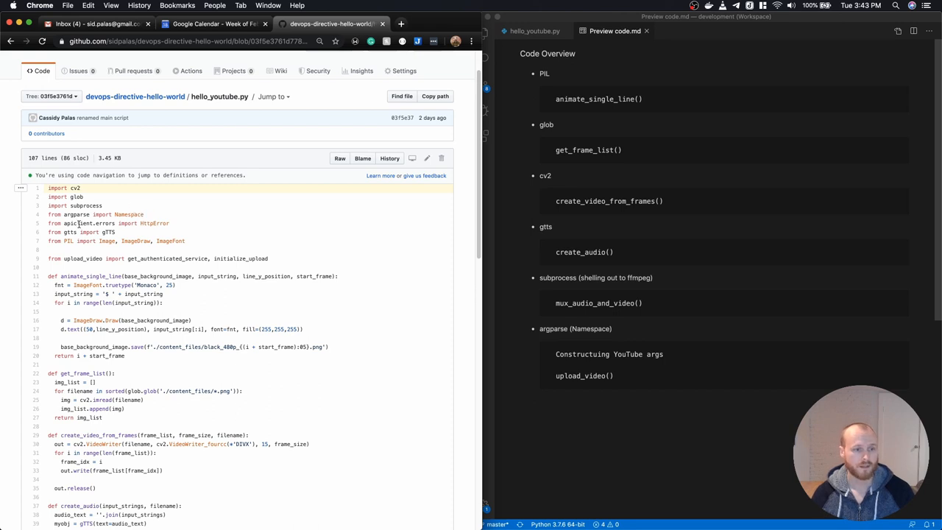
mouse_move(147, 224)
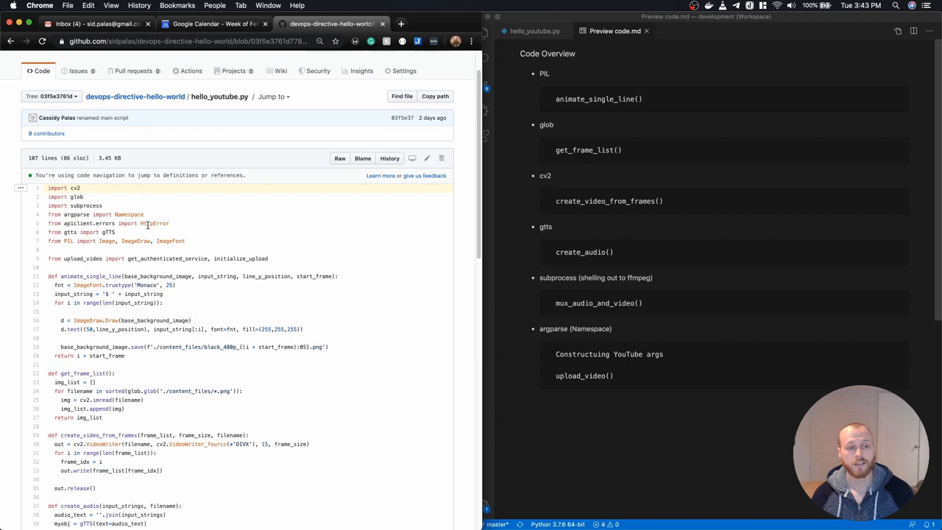
mouse_move(91, 224)
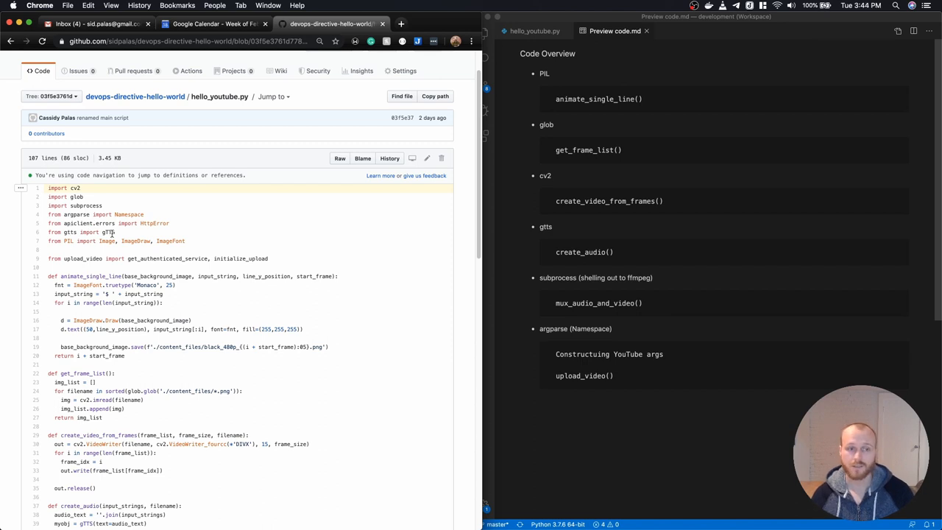
double_click(68, 241)
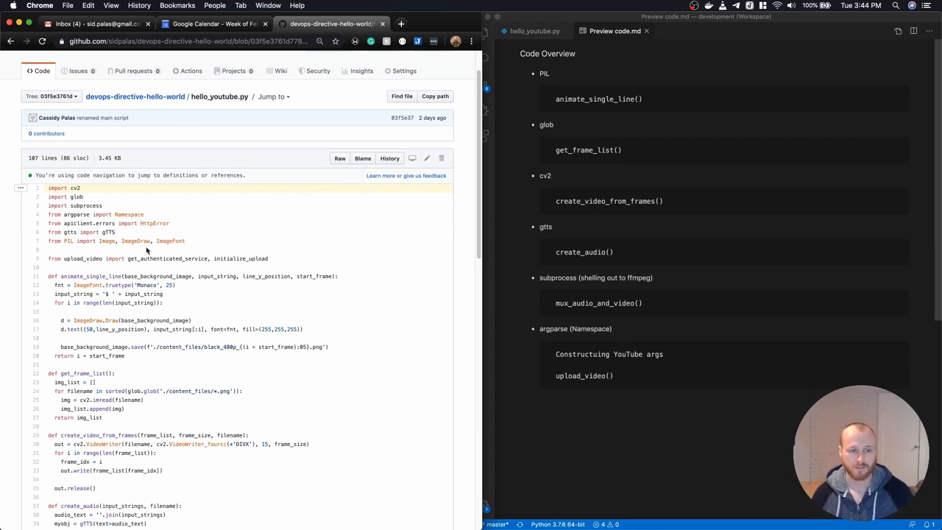
double_click(74, 259)
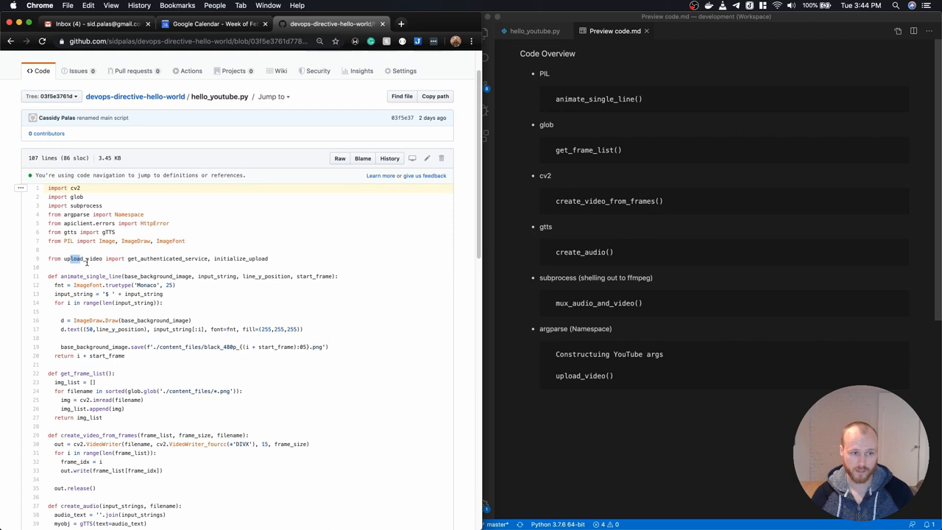
double_click(82, 260)
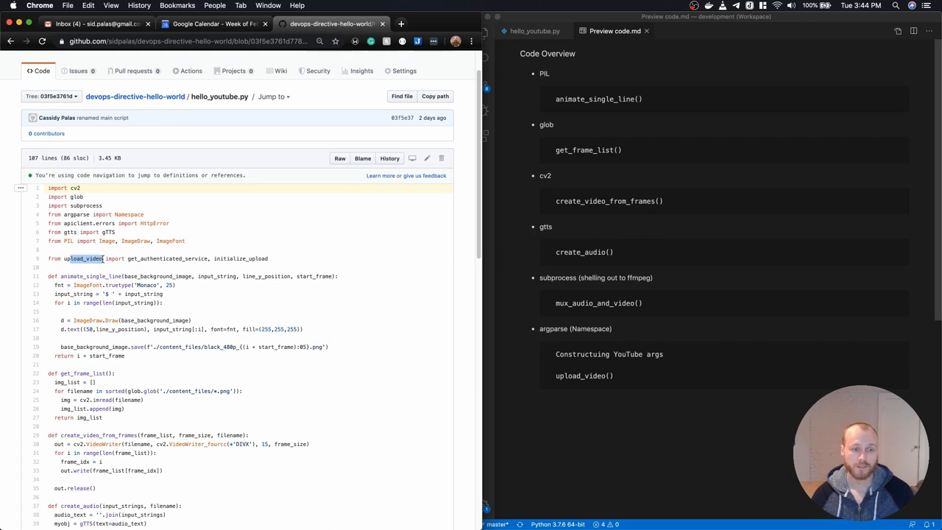
mouse_move(124, 270)
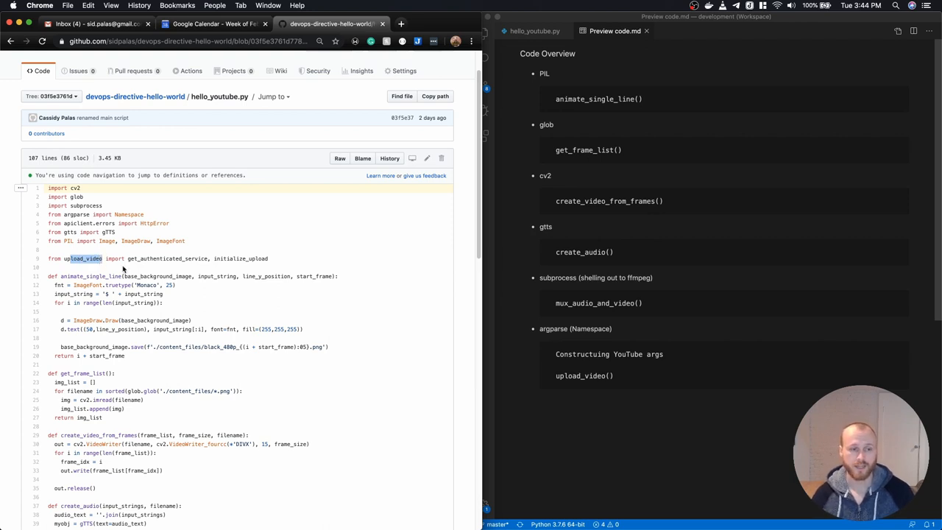
mouse_move(168, 259)
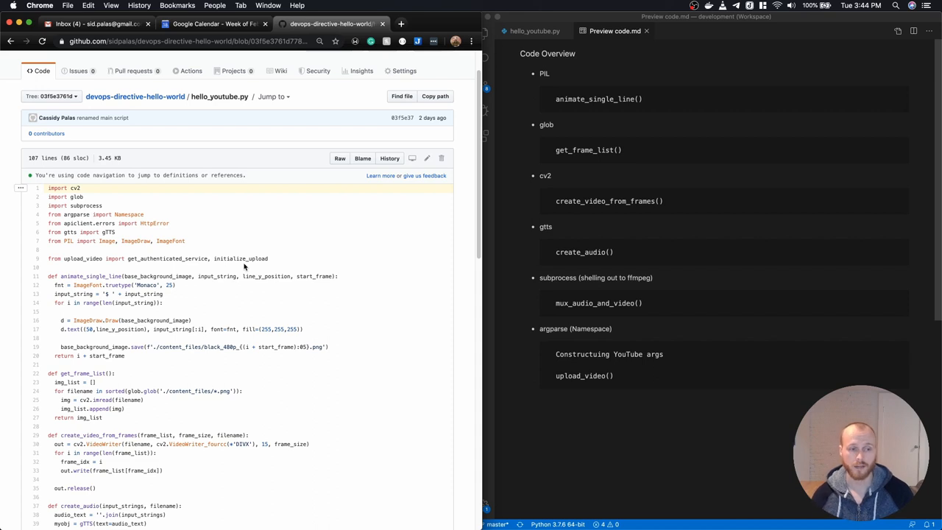
mouse_move(333, 187)
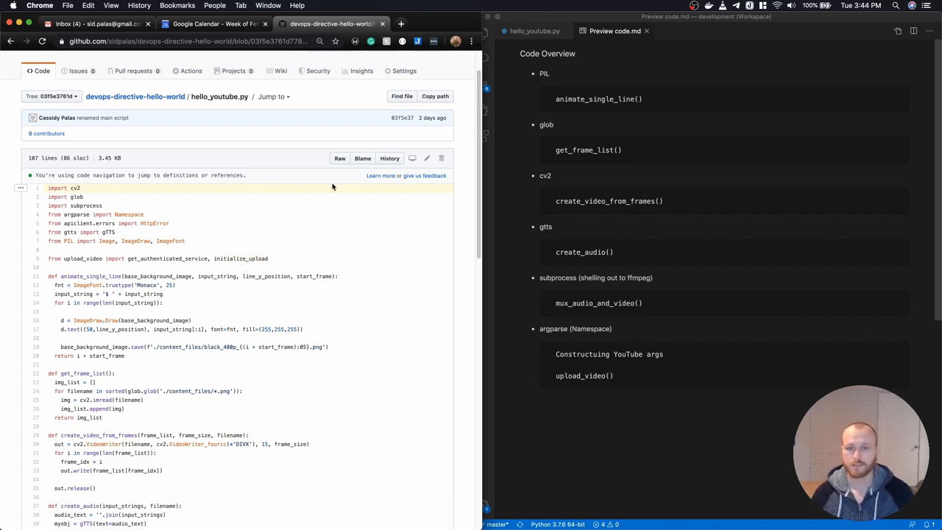
mouse_move(636, 97)
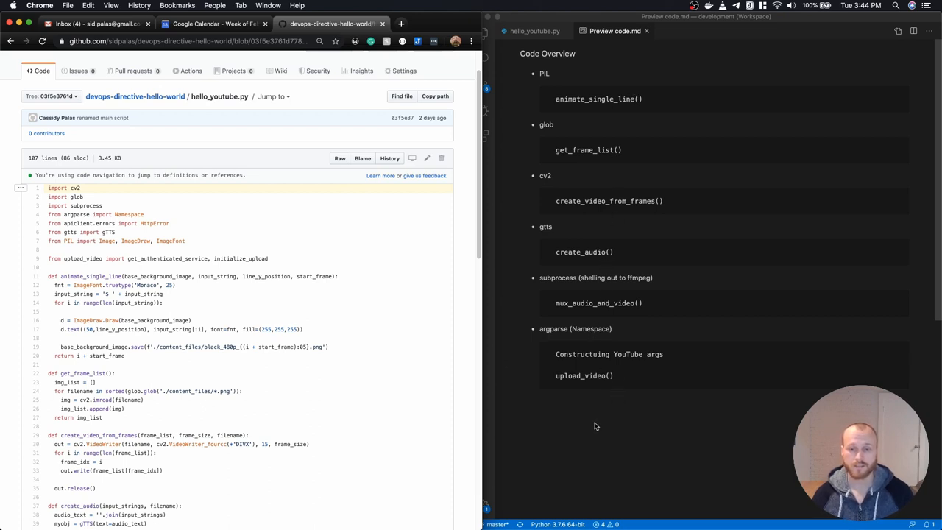
mouse_move(535, 418)
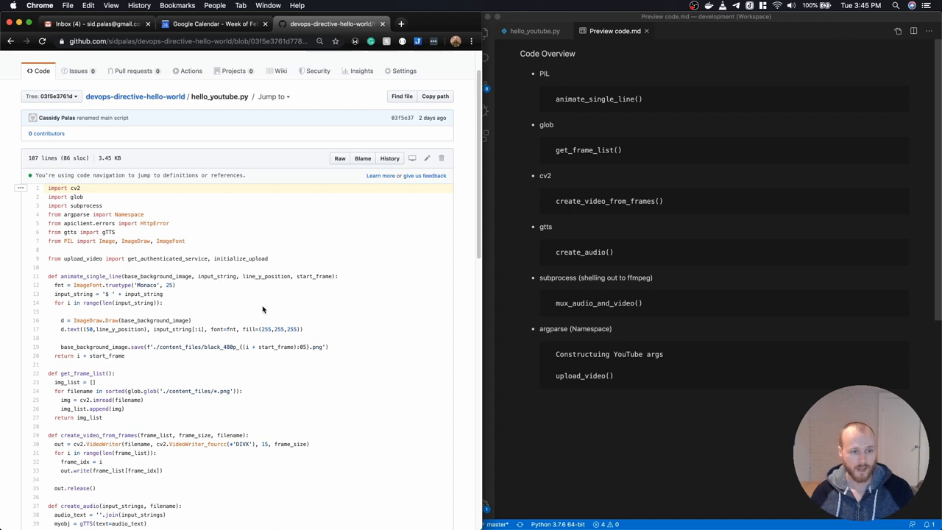
double_click(89, 286)
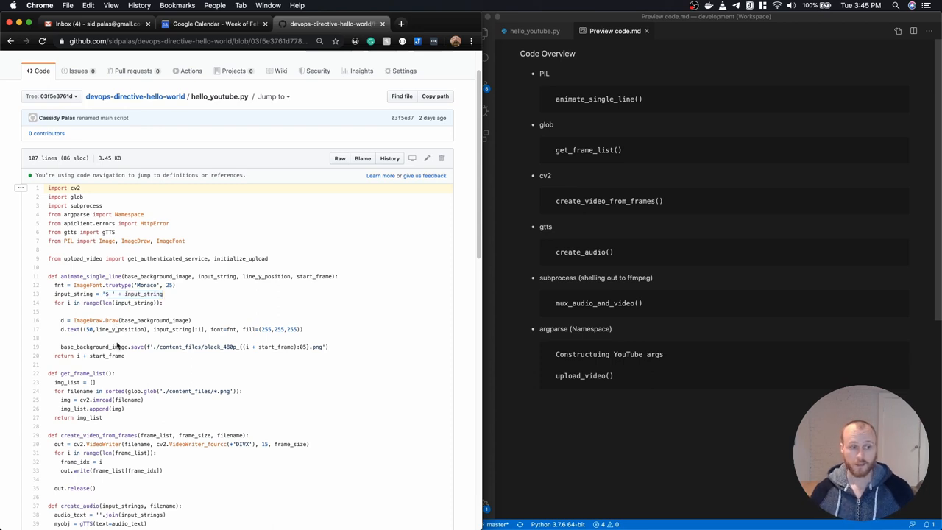
mouse_move(135, 347)
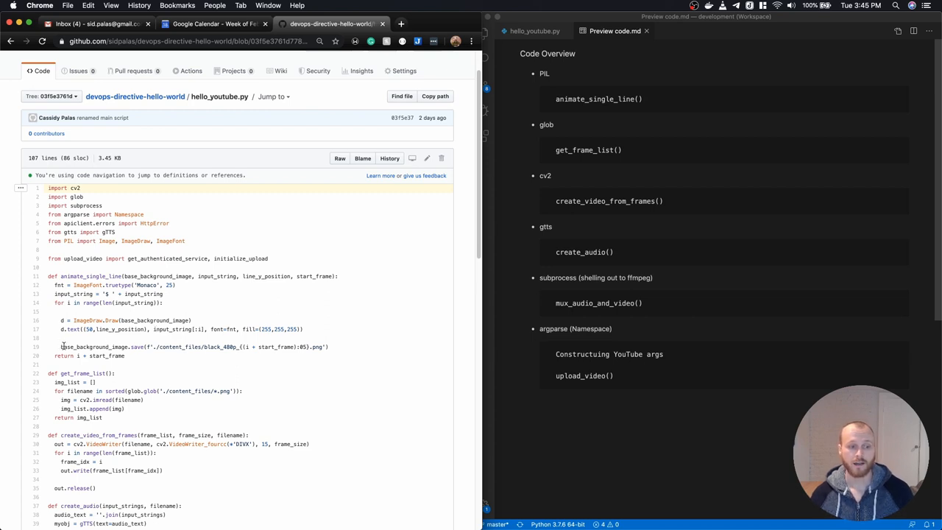
double_click(265, 348)
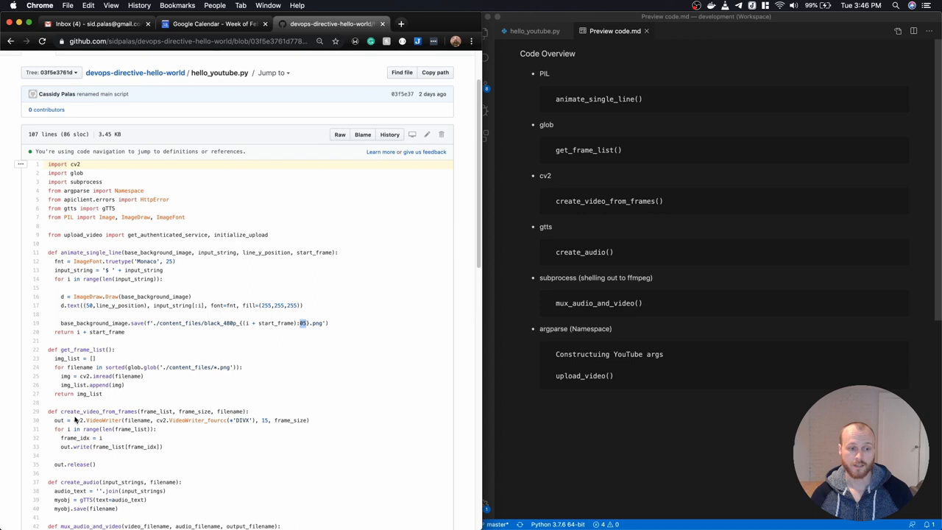
double_click(96, 419)
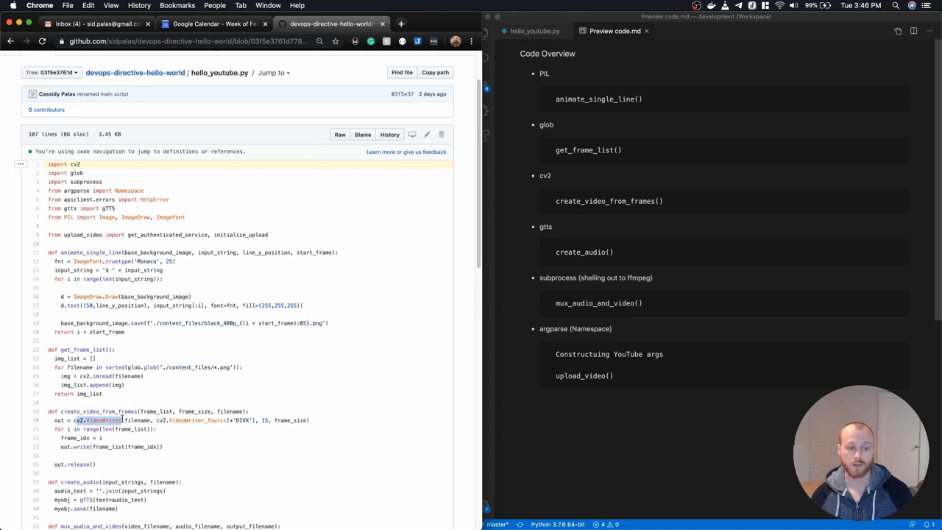
mouse_move(232, 422)
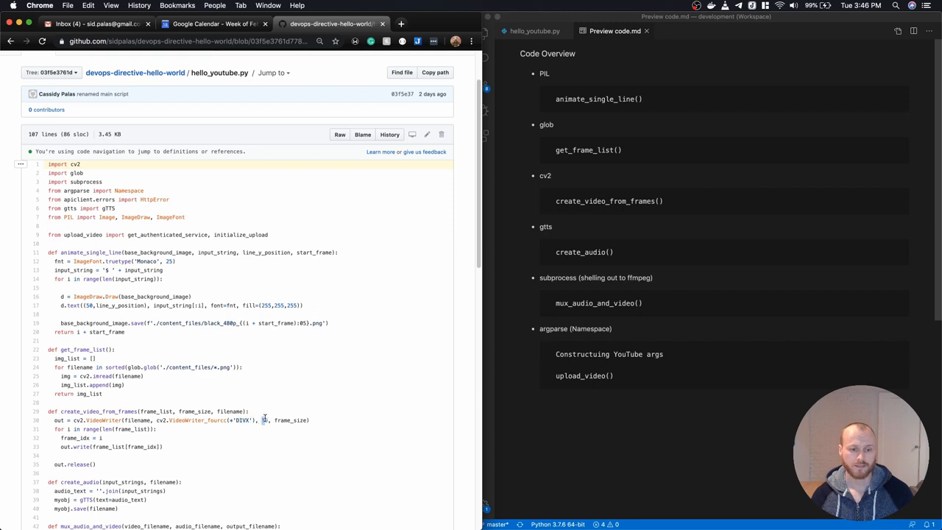
double_click(288, 421)
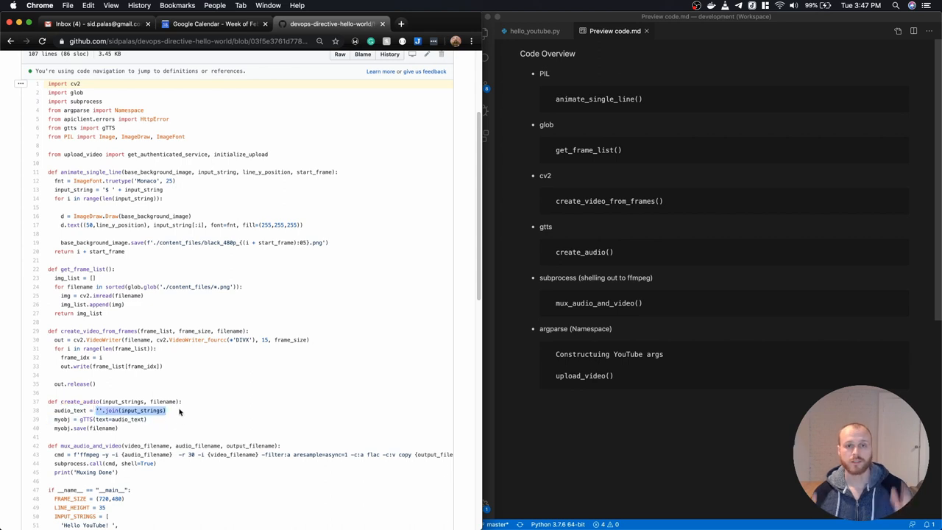
mouse_move(76, 382)
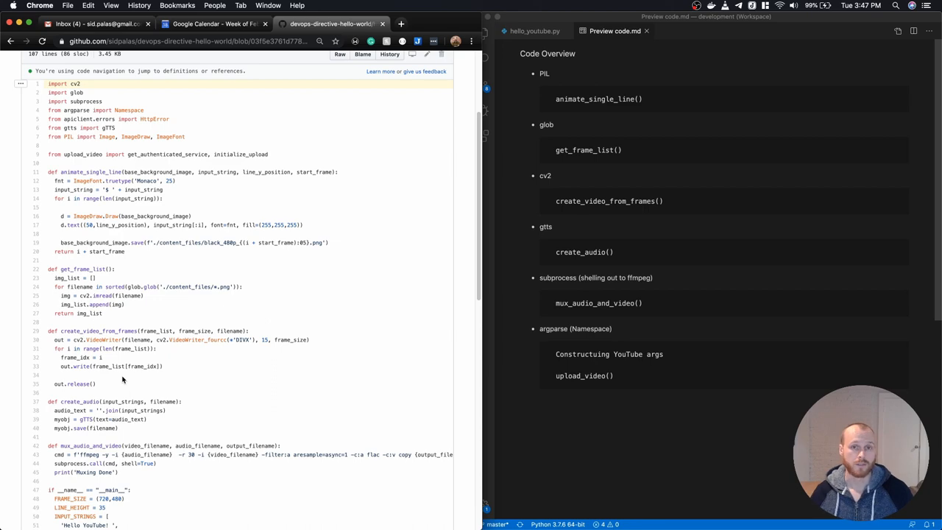
scroll("down", 3)
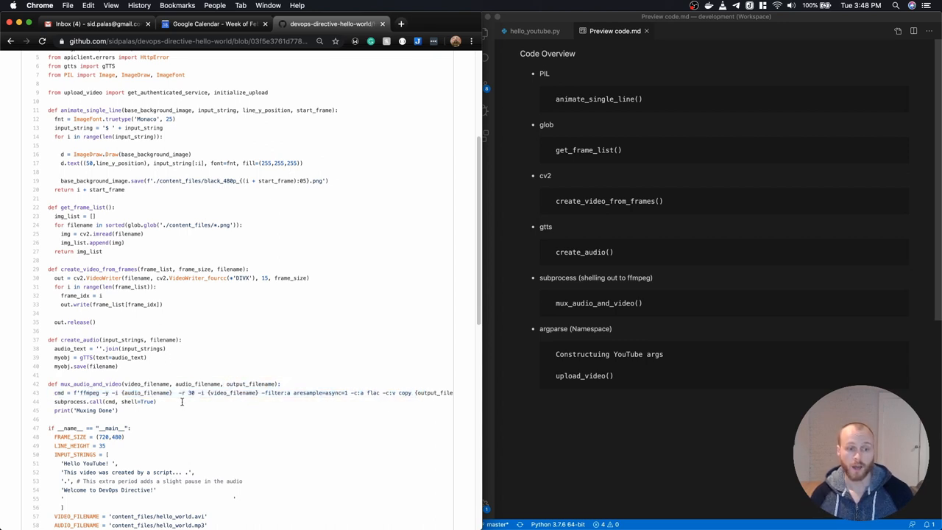
mouse_move(144, 400)
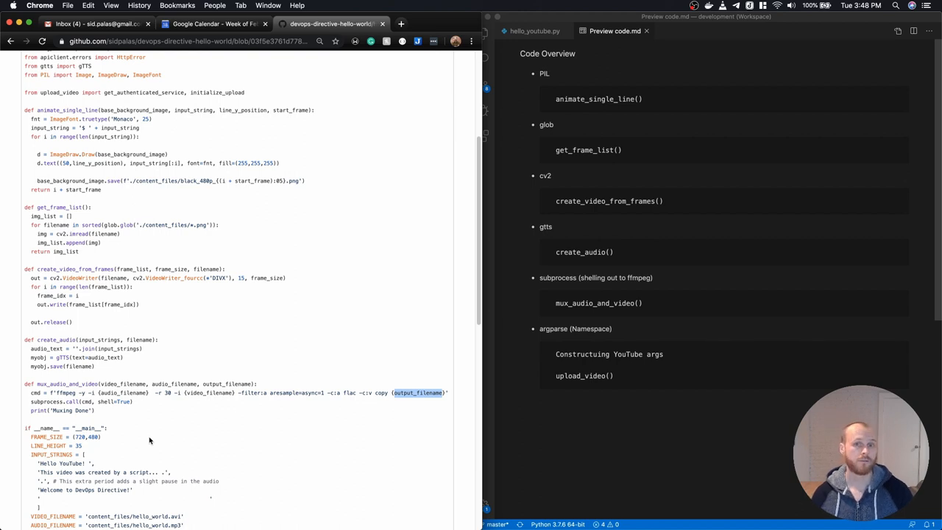
scroll("down", 3)
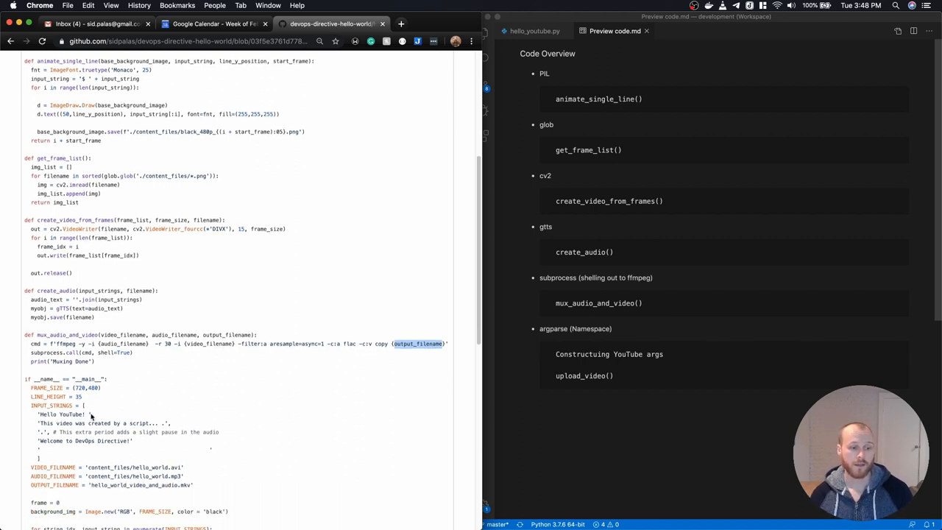
scroll("down", 3)
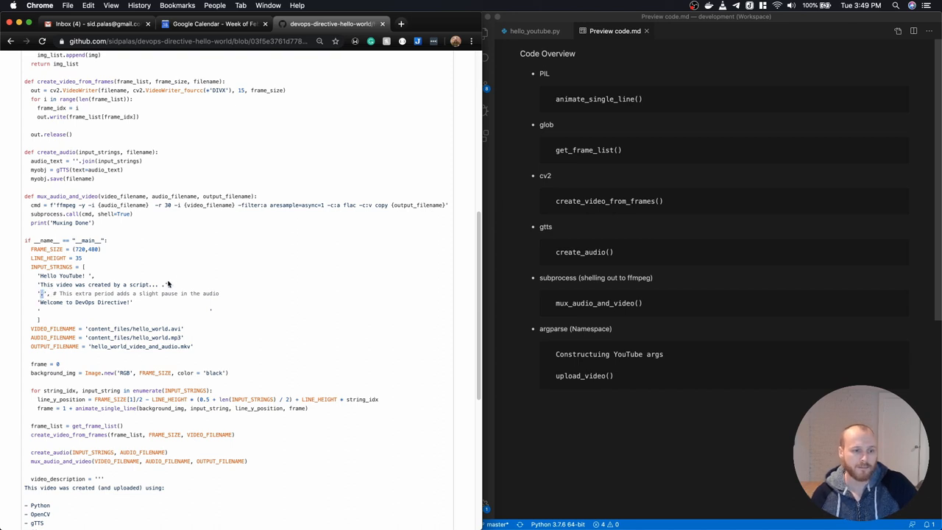
mouse_move(161, 292)
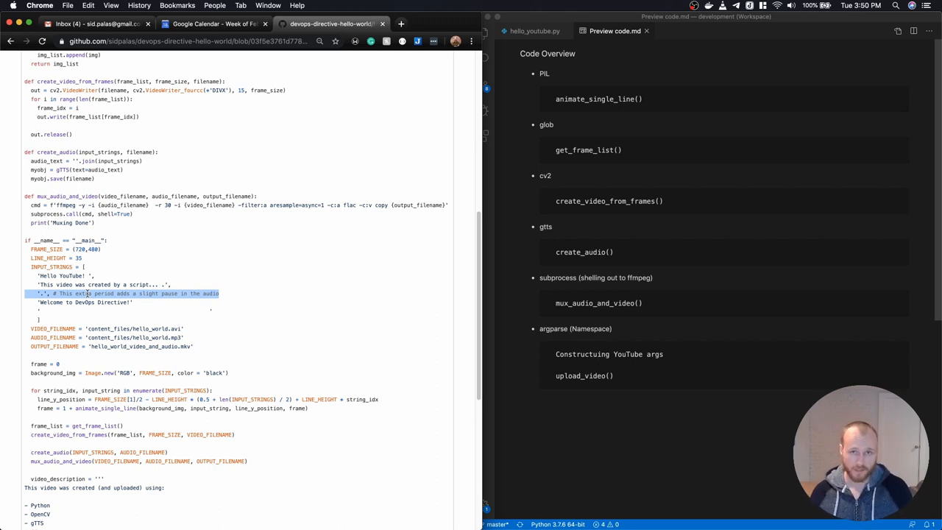
mouse_move(68, 341)
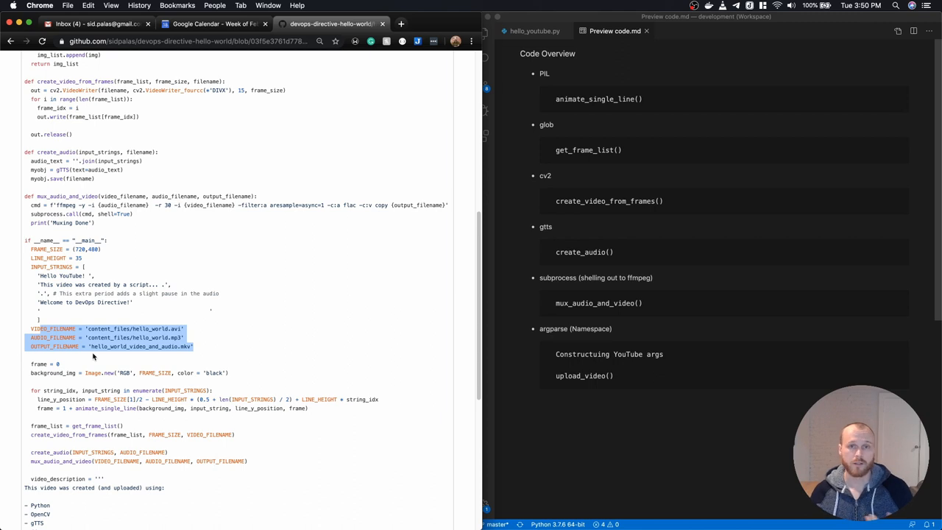
mouse_move(81, 359)
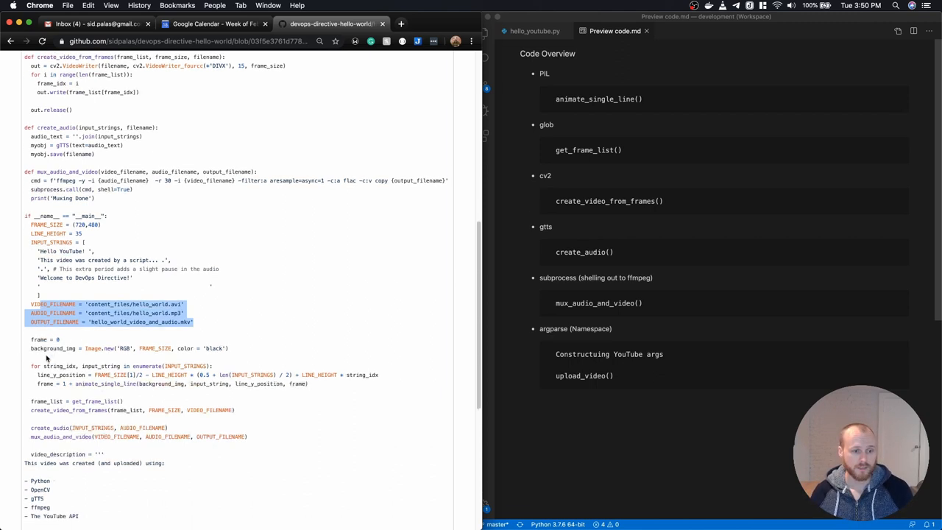
scroll("down", 3)
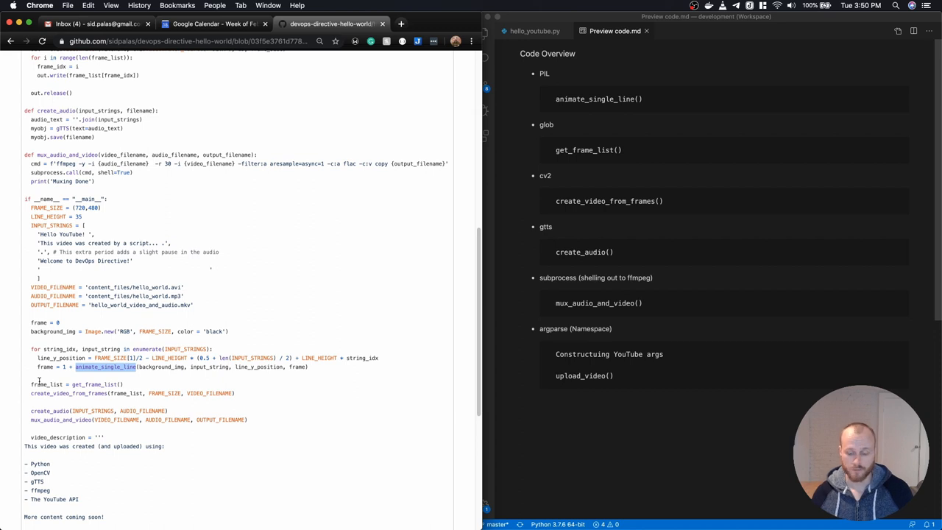
mouse_move(306, 345)
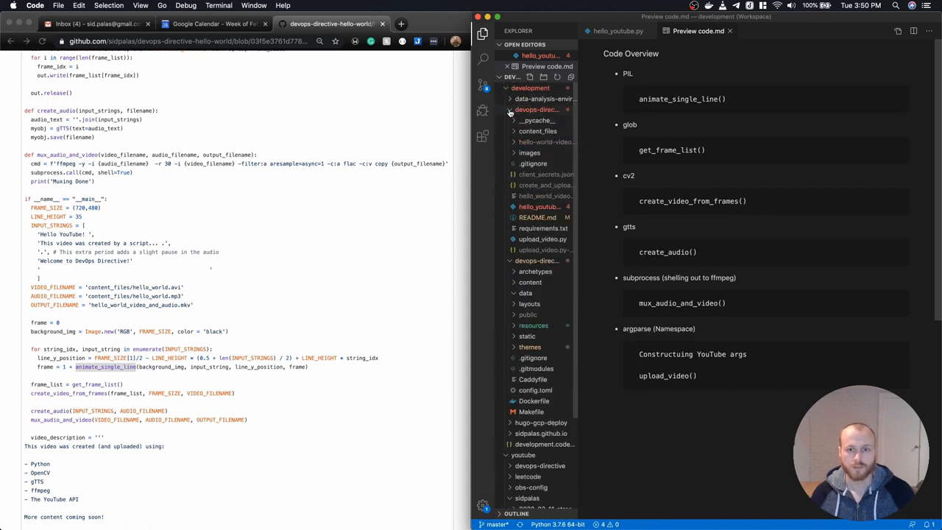
Expand content_files to reveal the black_480p_000xx.png frame images.
left_click(537, 131)
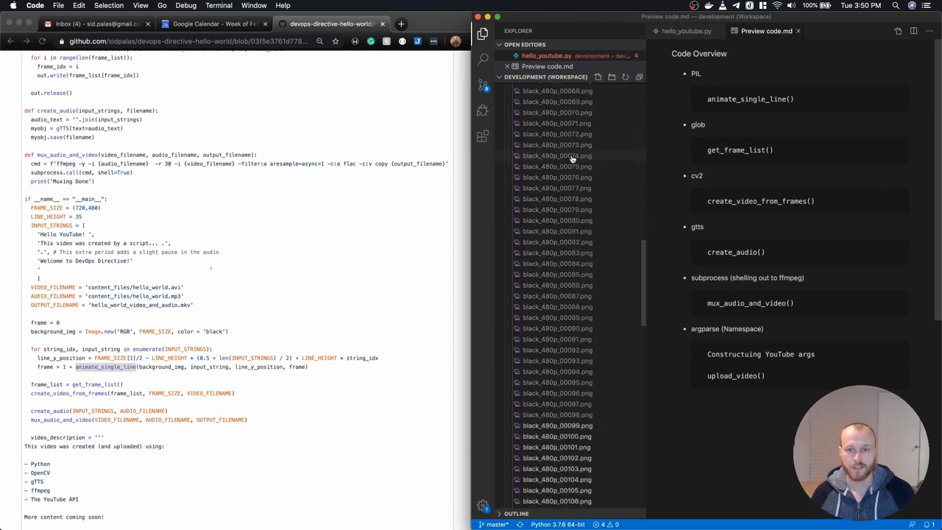
scroll("down", 3)
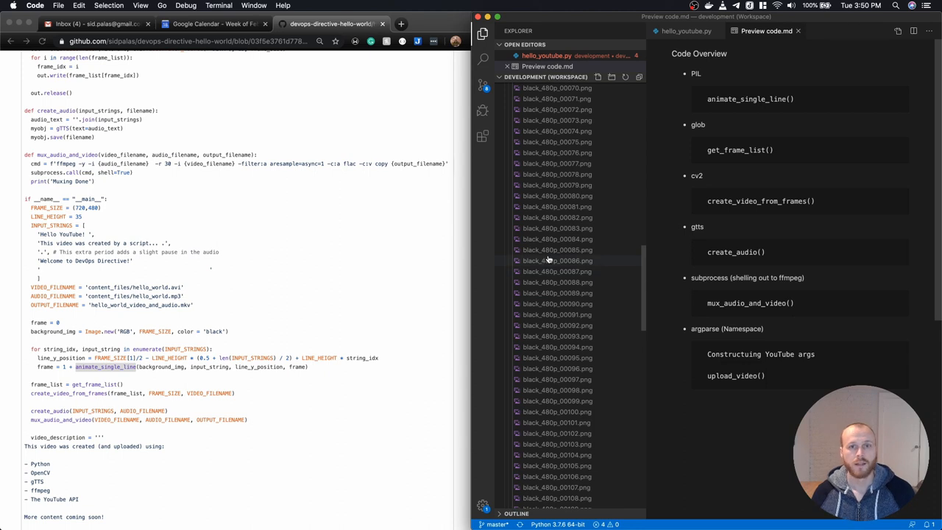
mouse_move(548, 261)
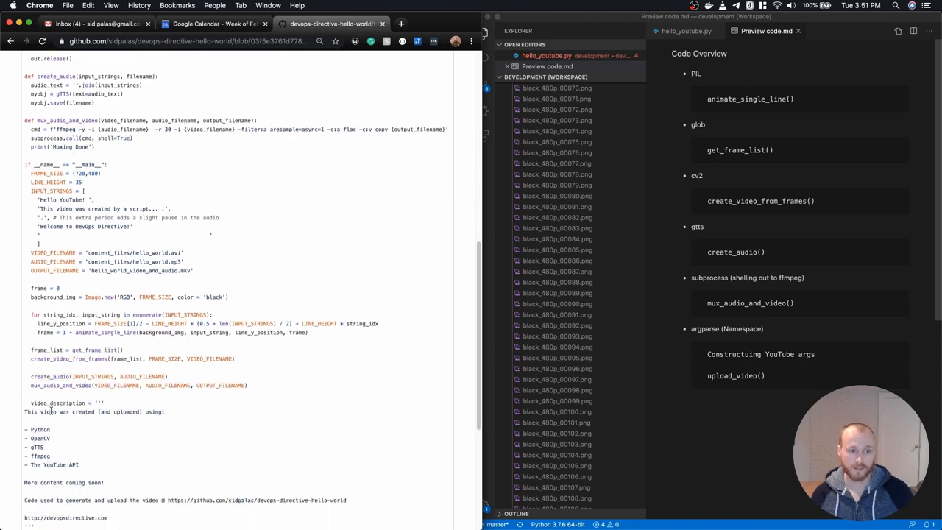
Review the script's description and upload arguments, then start a new blank tab.
scroll("up", 3)
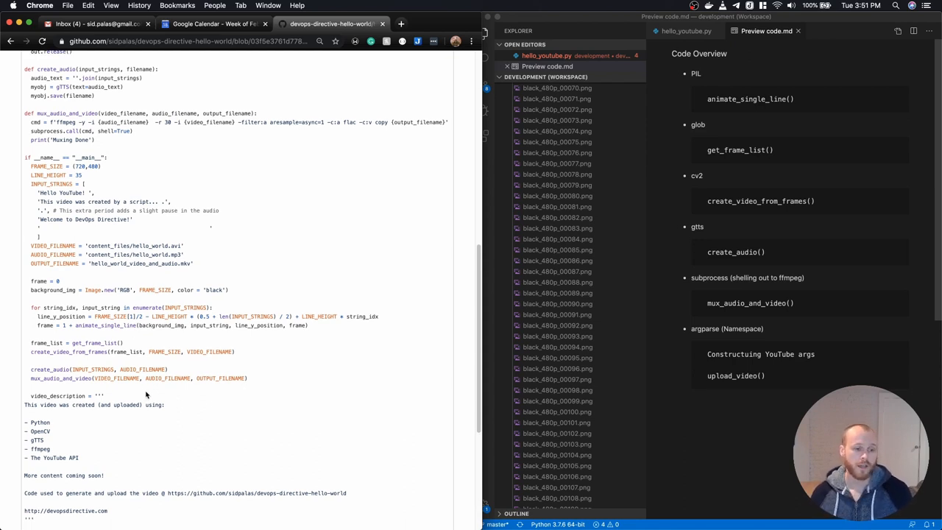
scroll("down", 3)
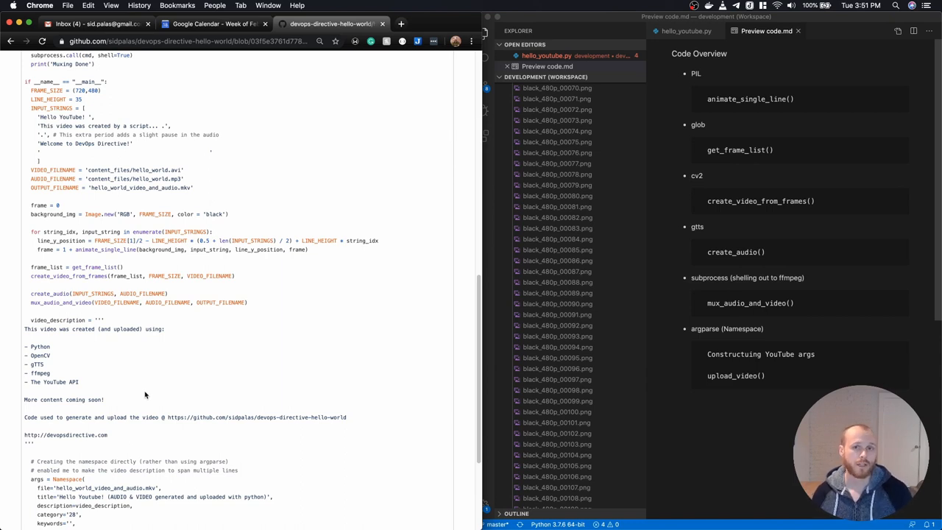
left_click(400, 23)
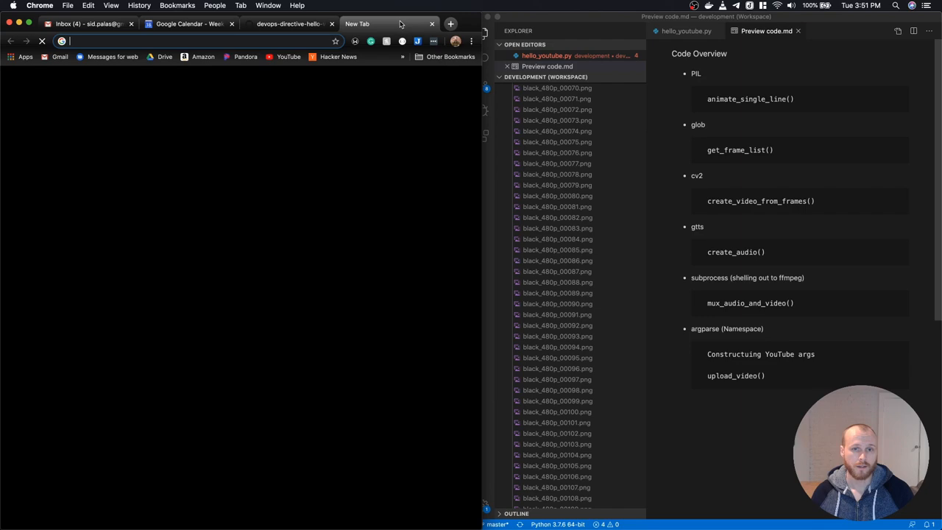
Search 'youtube api upload' and view the Upload a Video guide's sample code.
type("youtube")
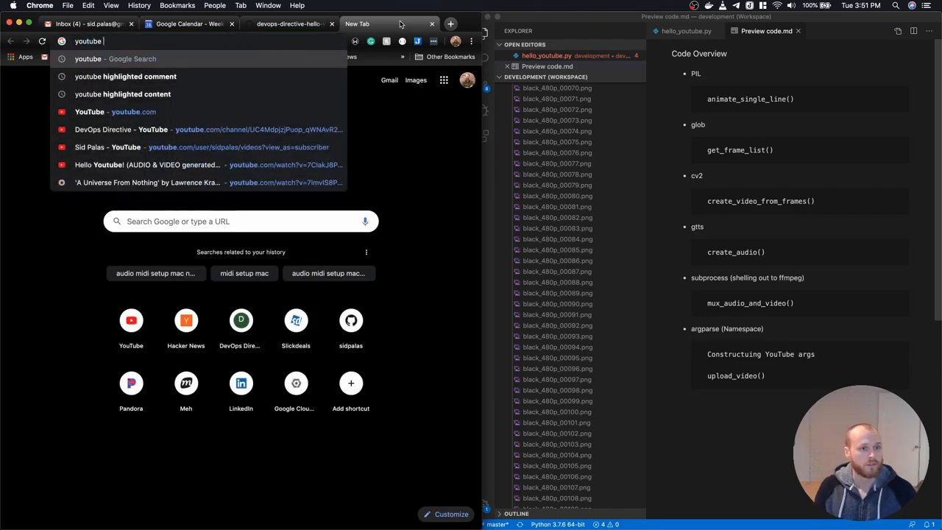
type("api upload")
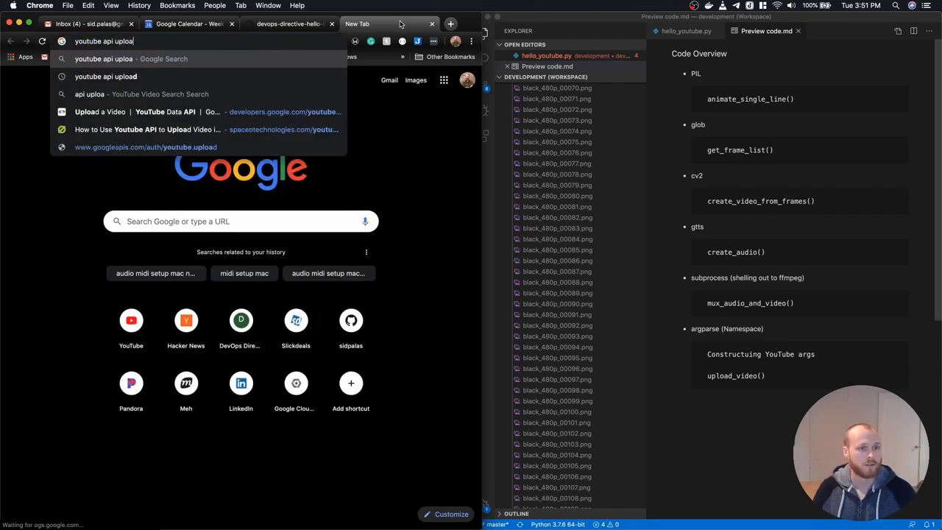
key("Return")
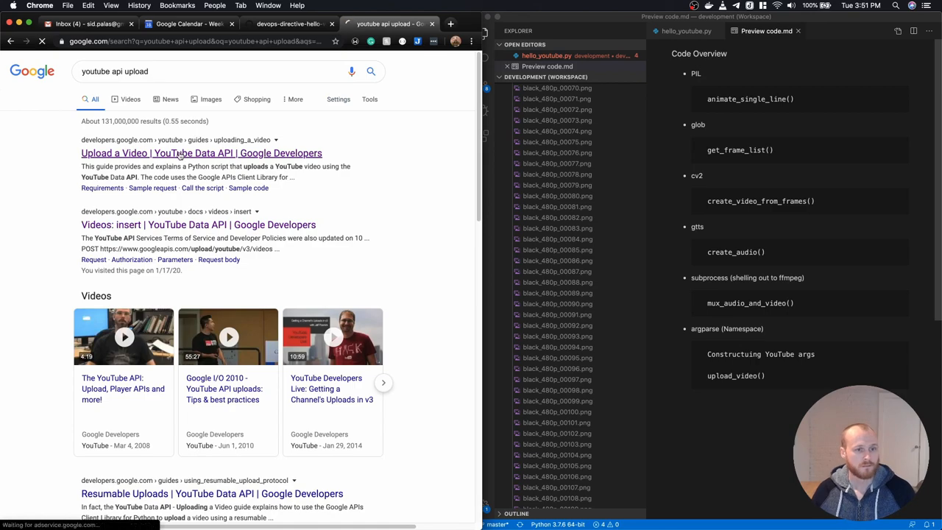
left_click(200, 153)
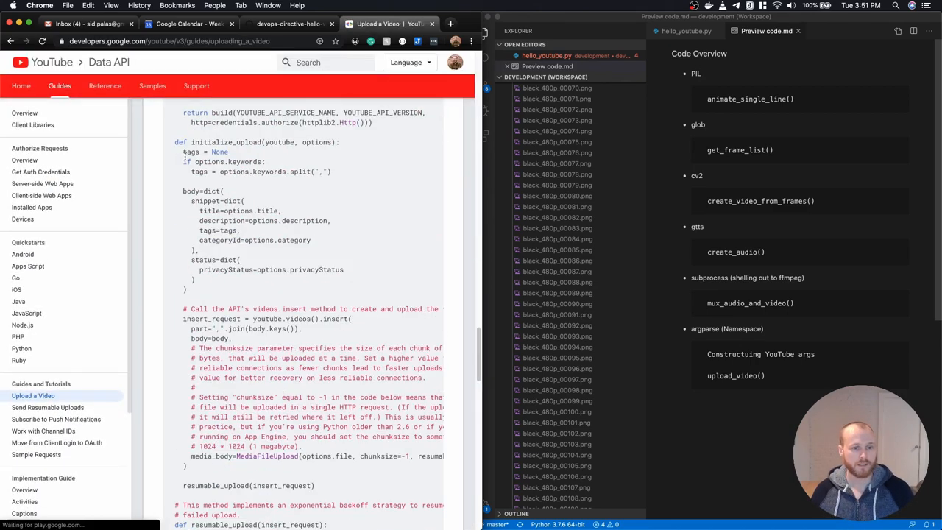
scroll("down", 3)
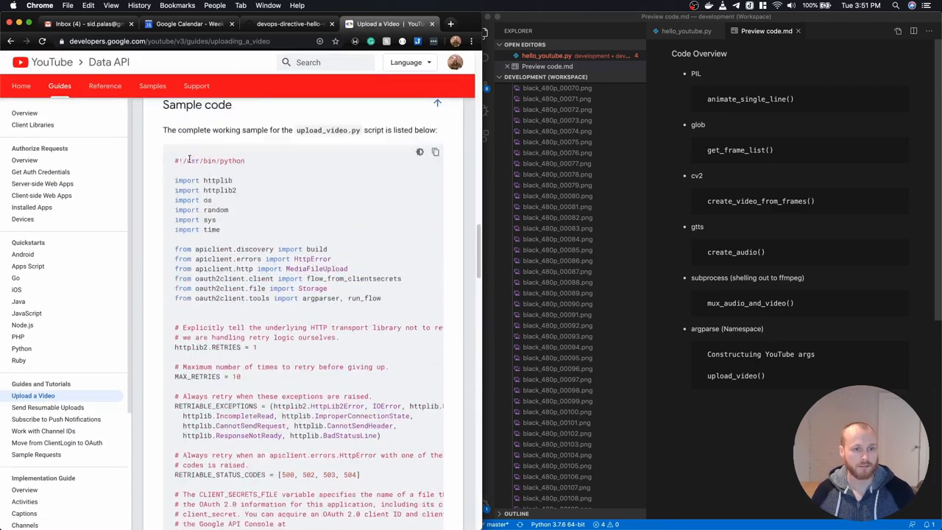
scroll("up", 3)
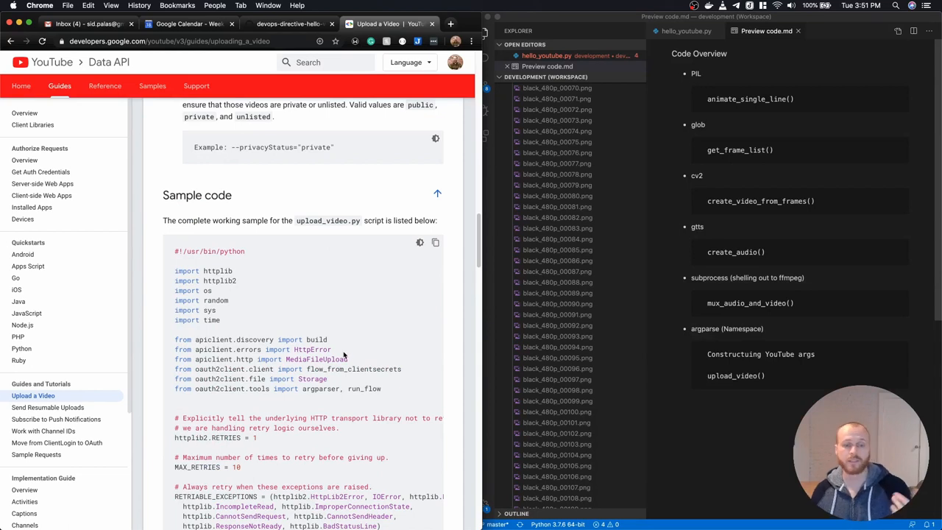
mouse_move(341, 353)
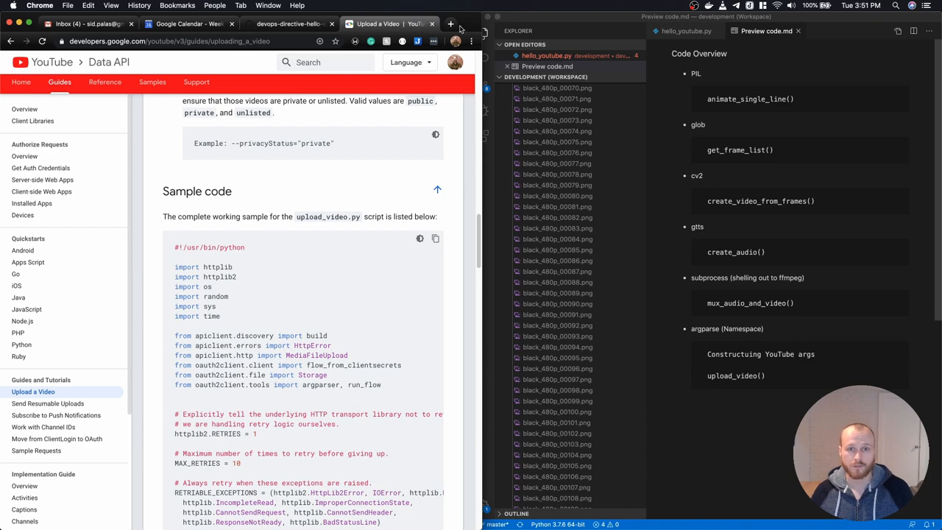
left_click(450, 23)
type("2 to 3 python")
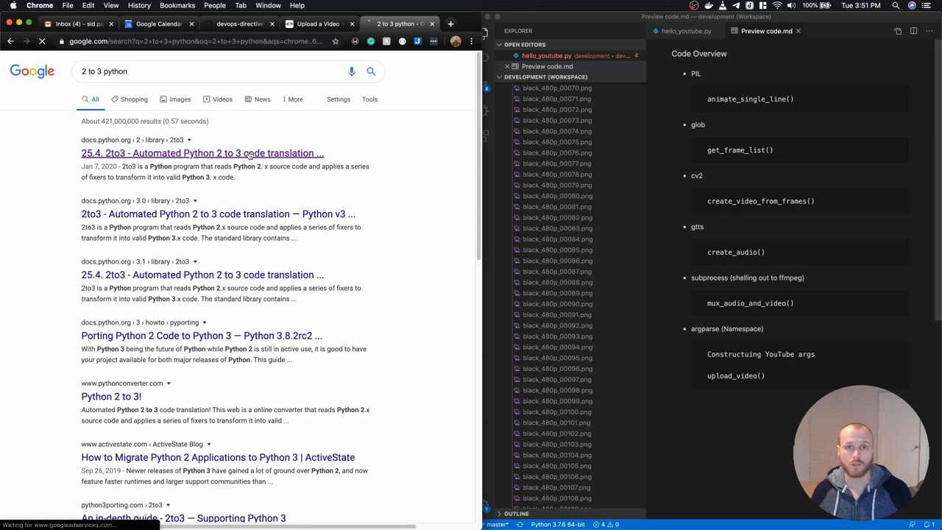
Open the docs.python.org 2to3 page, then go back to hello_youtube.py on GitHub.
left_click(203, 154)
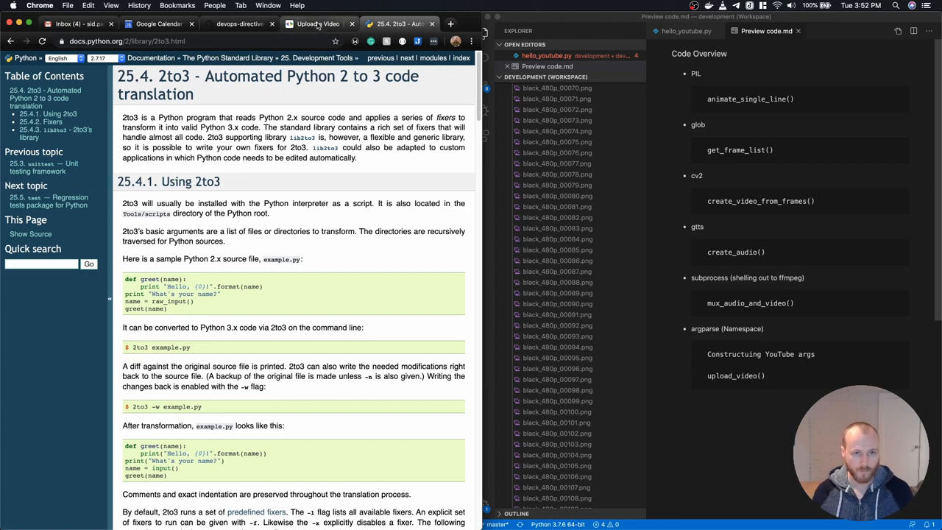
left_click(318, 24)
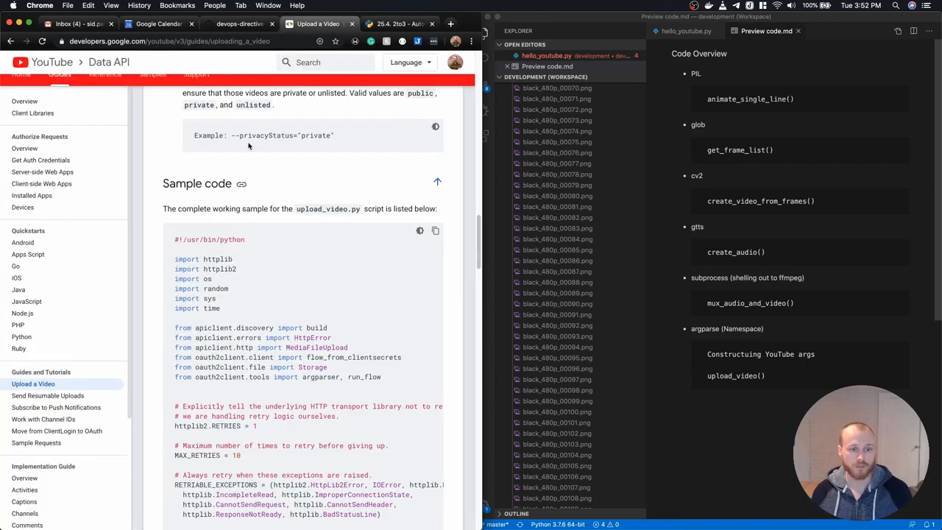
left_click(234, 23)
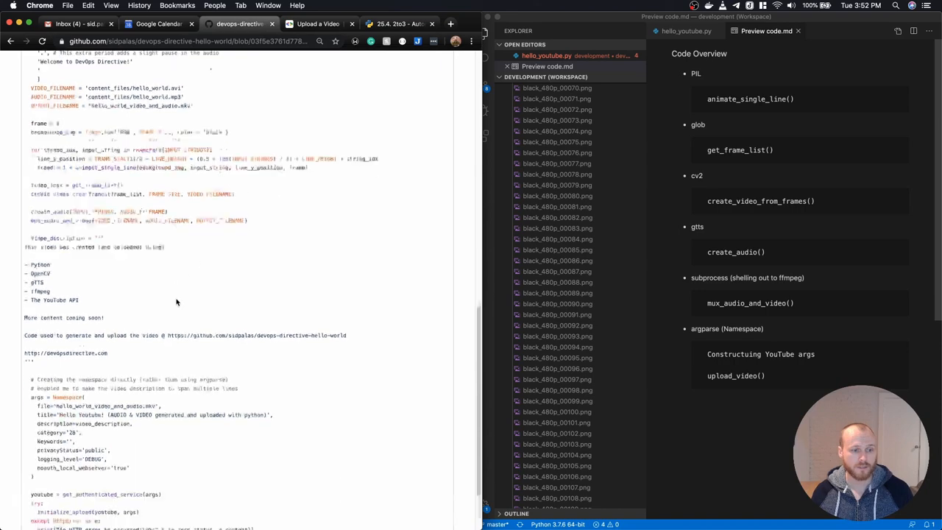
Highlight the video_description string, then open the DevOps Directive YouTube channel.
scroll("down", 3)
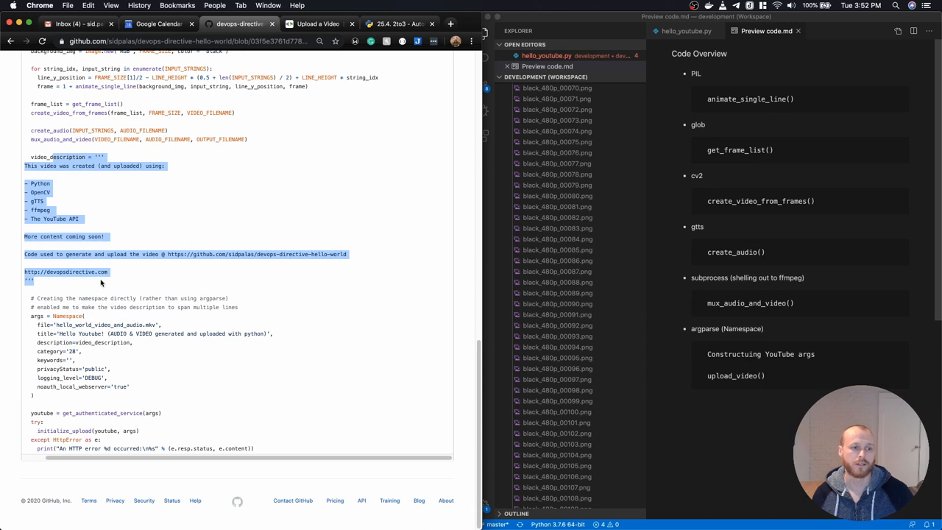
left_click(91, 165)
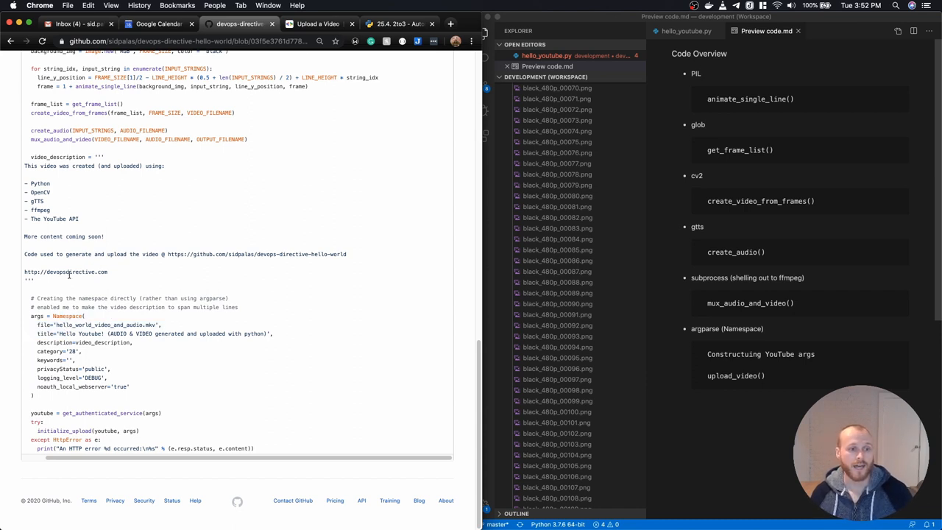
left_click_drag(24, 156, 106, 277)
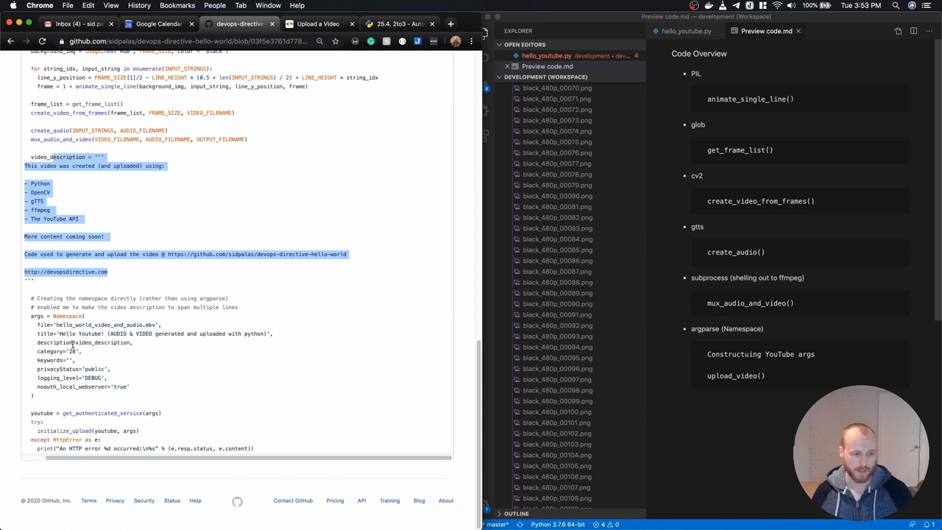
mouse_move(130, 433)
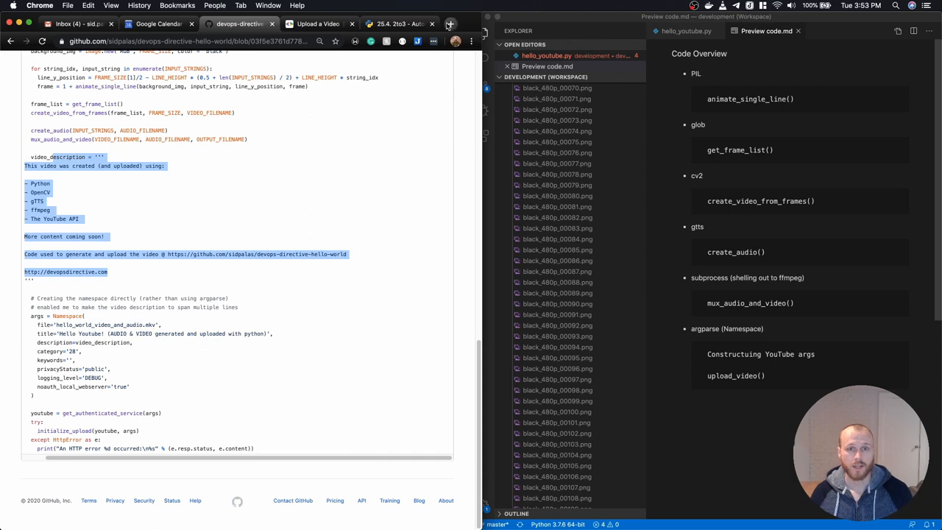
mouse_move(451, 24)
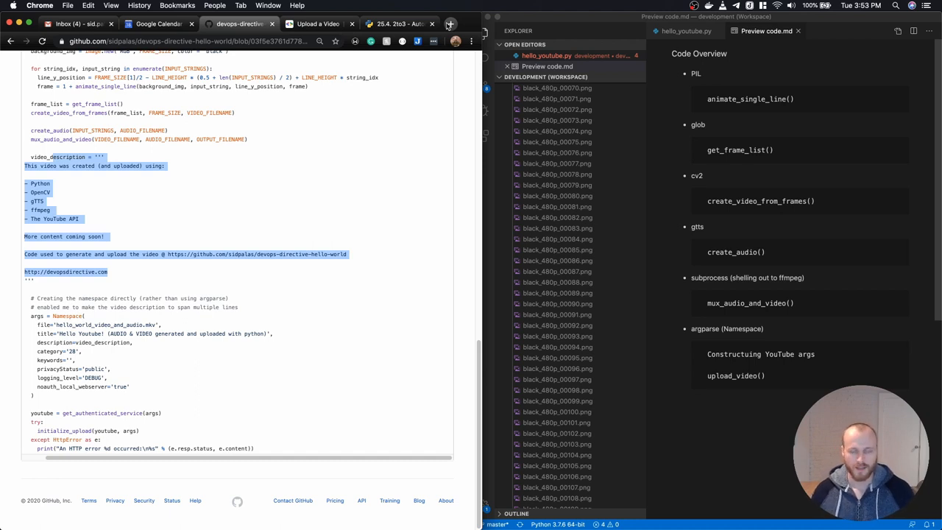
left_click(450, 24)
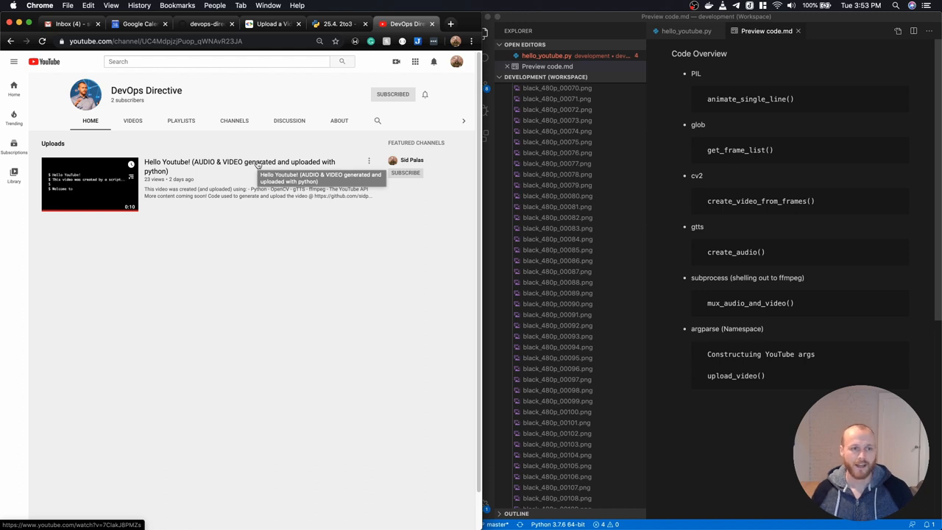
mouse_move(259, 165)
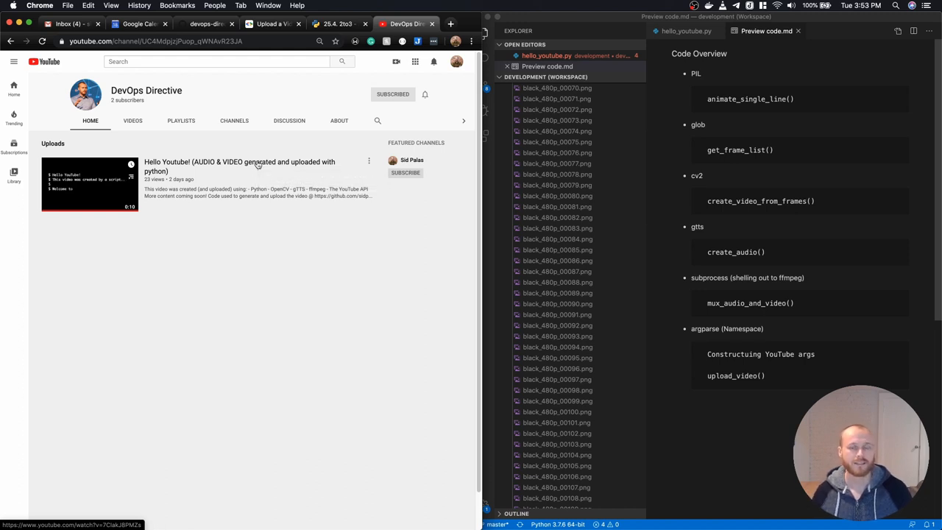